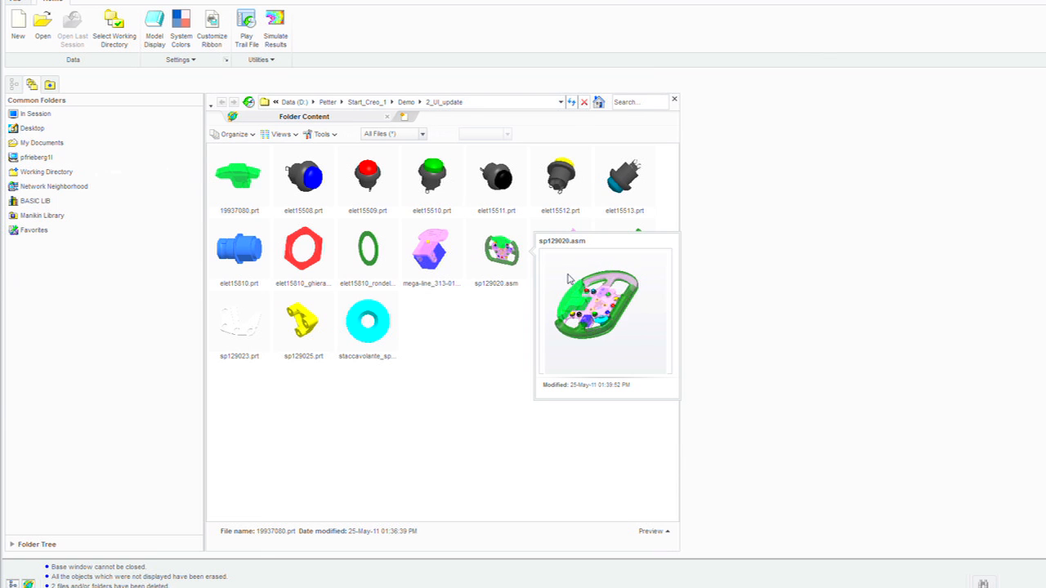
- Preview and open the sp129020.asm assembly from the 3_UI_update folder
{"action": "left_click", "coordinate": [497, 249]}
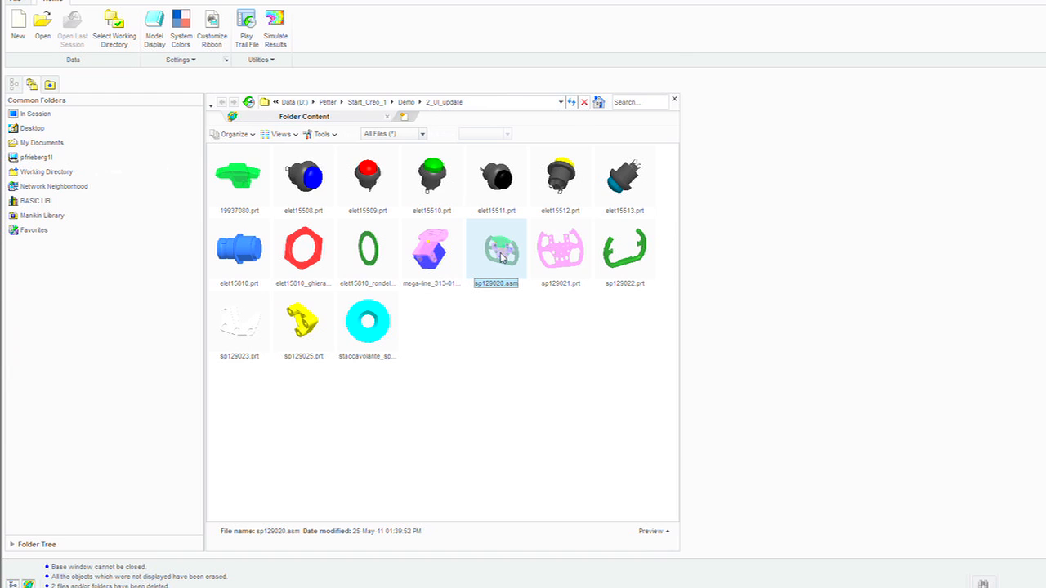
{"action": "double_click", "coordinate": [497, 248]}
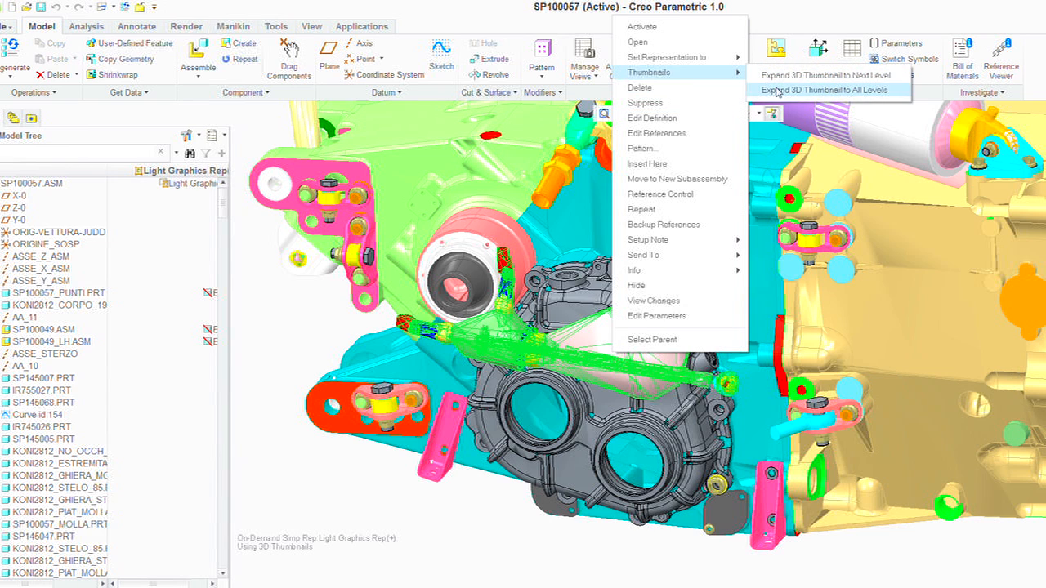
- Expand the assembly's 3D thumbnails to all levels via the Thumbnails menu
{"action": "left_click", "coordinate": [827, 90]}
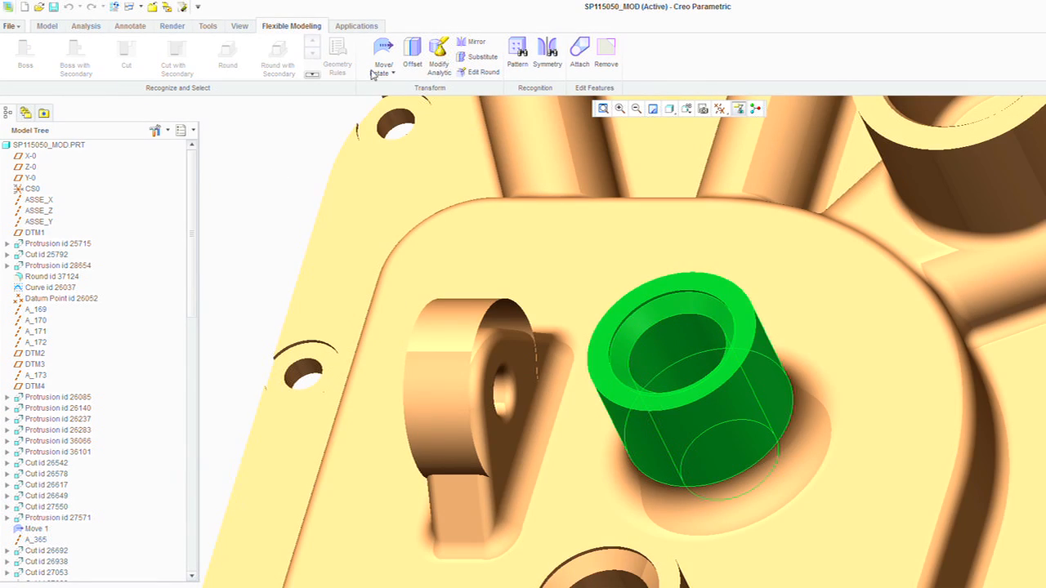
- Move the selected cylindrical boss and its base fillet further right on the plate with the dragger
{"action": "left_click", "coordinate": [383, 51]}
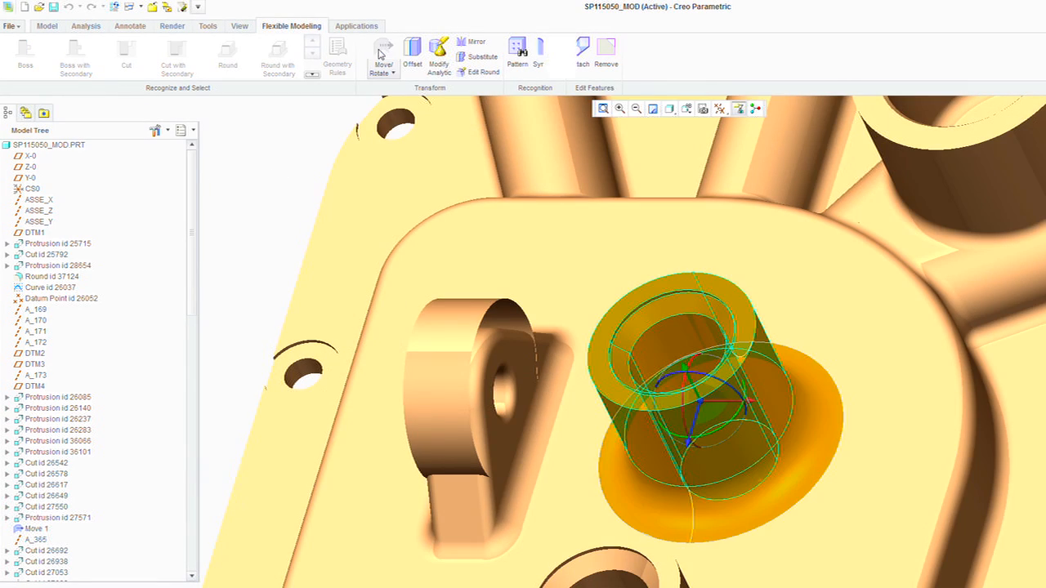
{"action": "left_click", "coordinate": [383, 55]}
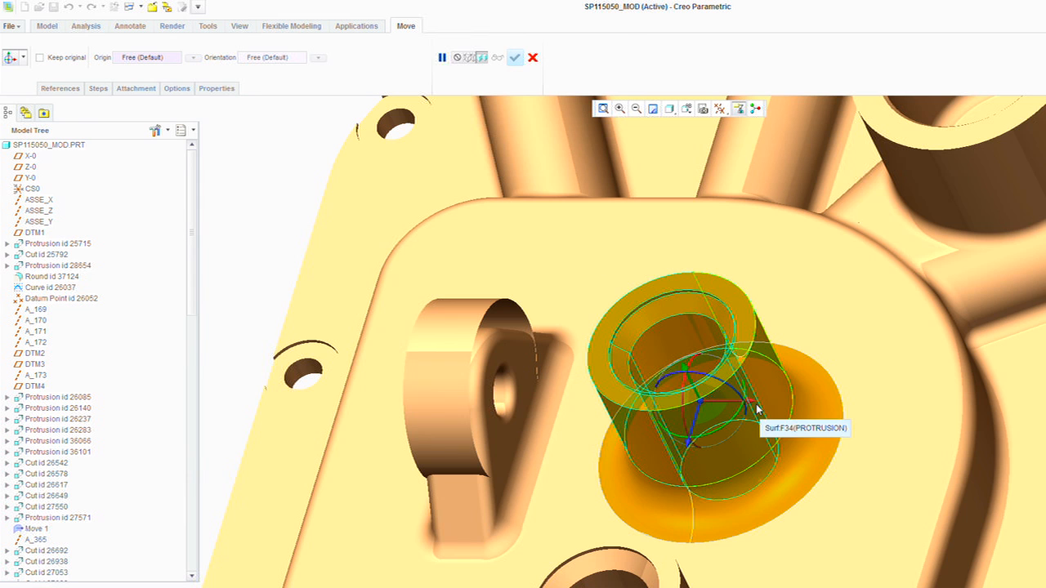
{"action": "left_click_drag", "start_coordinate": [756, 409], "coordinate": [815, 401]}
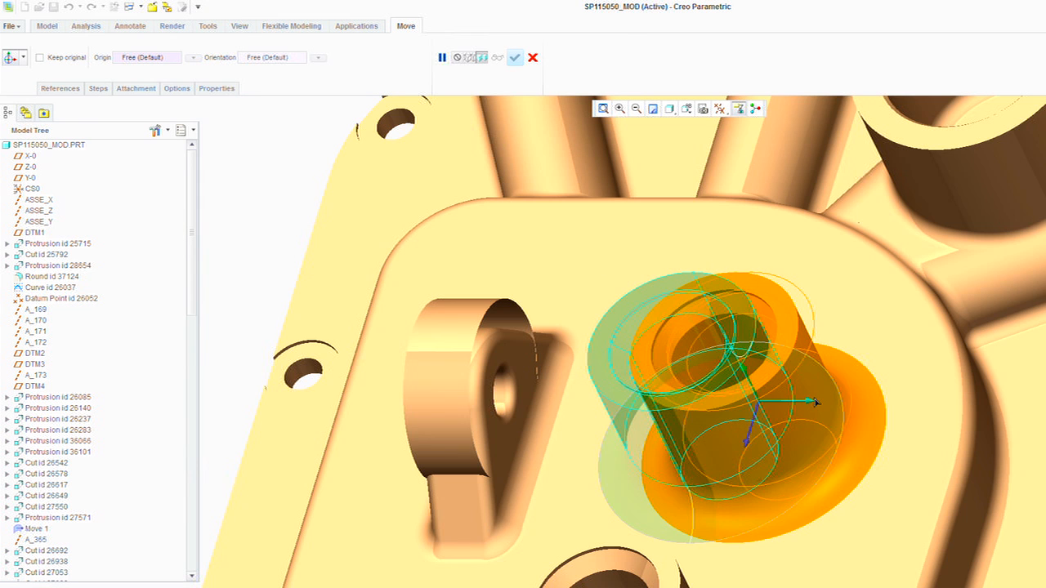
{"action": "left_click_drag", "start_coordinate": [814, 403], "coordinate": [752, 444]}
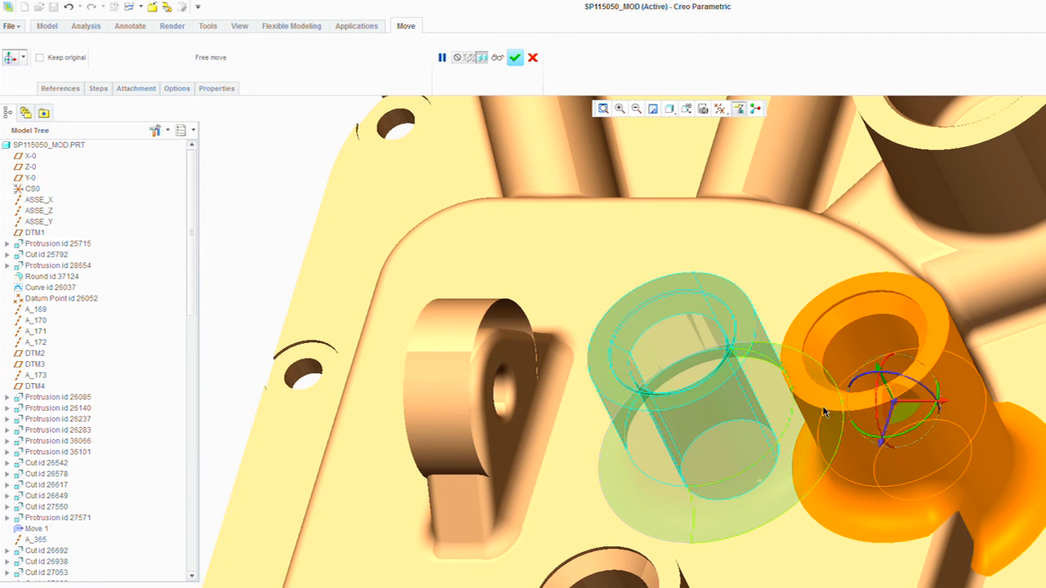
{"action": "mouse_move", "coordinate": [762, 409]}
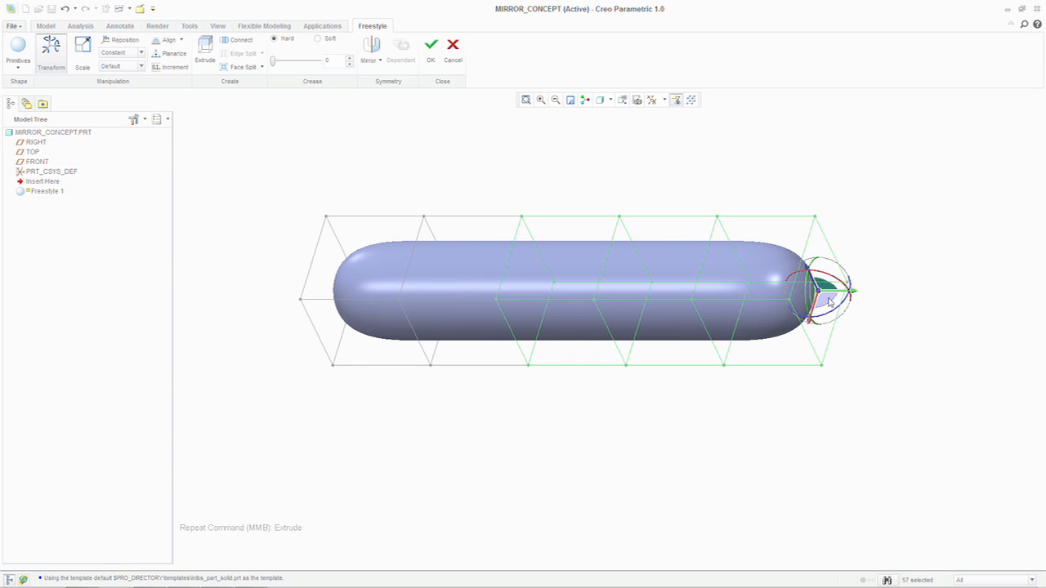
- Bend the freestyle capsule into a curved handle form and select its right-end cage faces
{"action": "left_click_drag", "start_coordinate": [830, 294], "coordinate": [837, 258]}
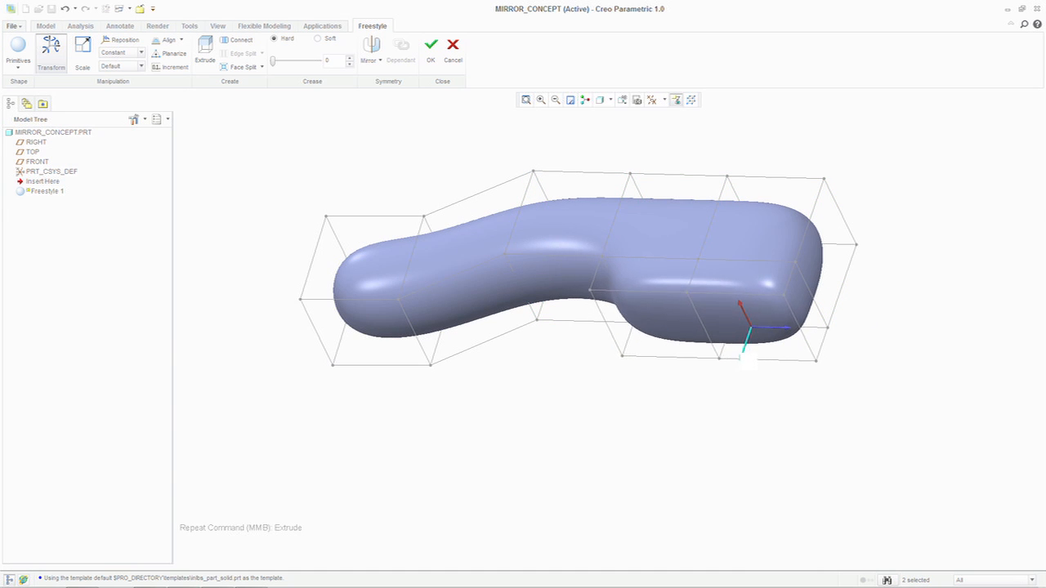
{"action": "left_click", "coordinate": [716, 278]}
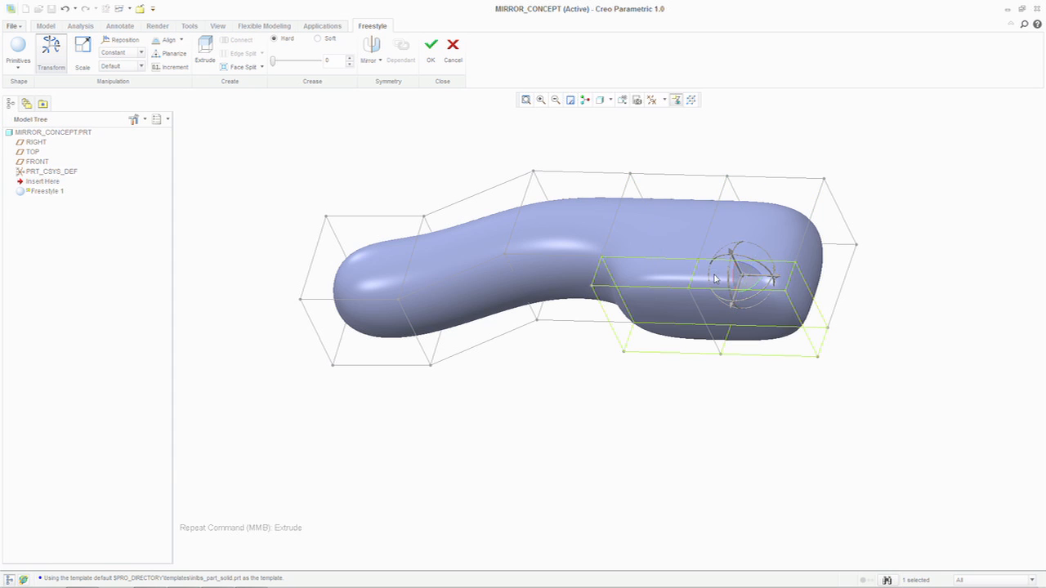